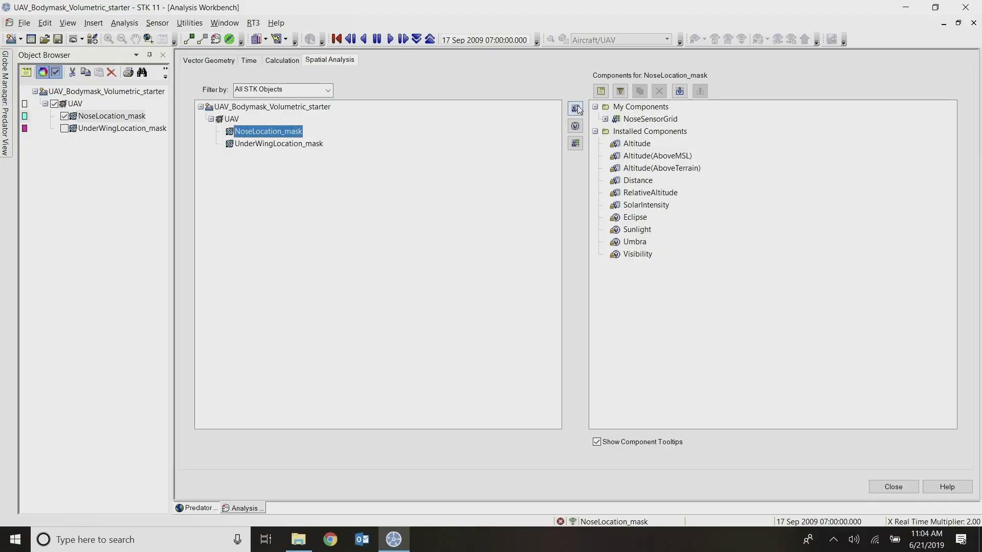
mouse_move(575, 108)
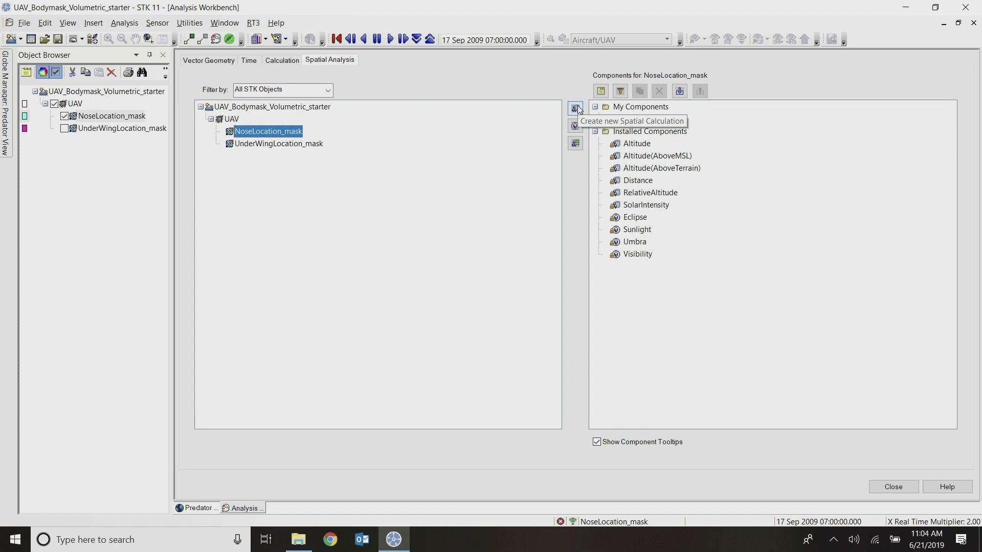
Create a new spatial calculation under NoseLocation_mask and name it NoseSensorVisCalc
click(573, 107)
text(NoseSensorVisCal)
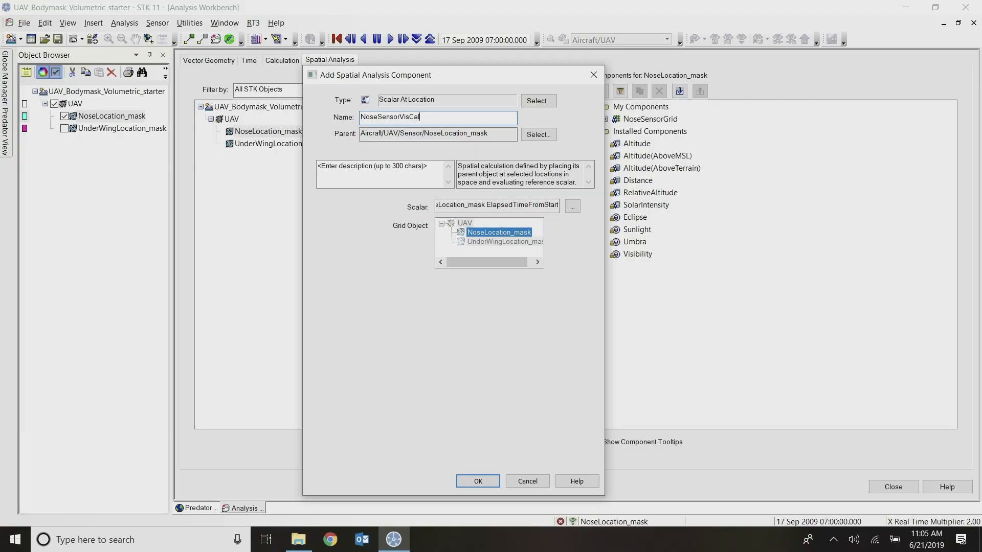
text(v)
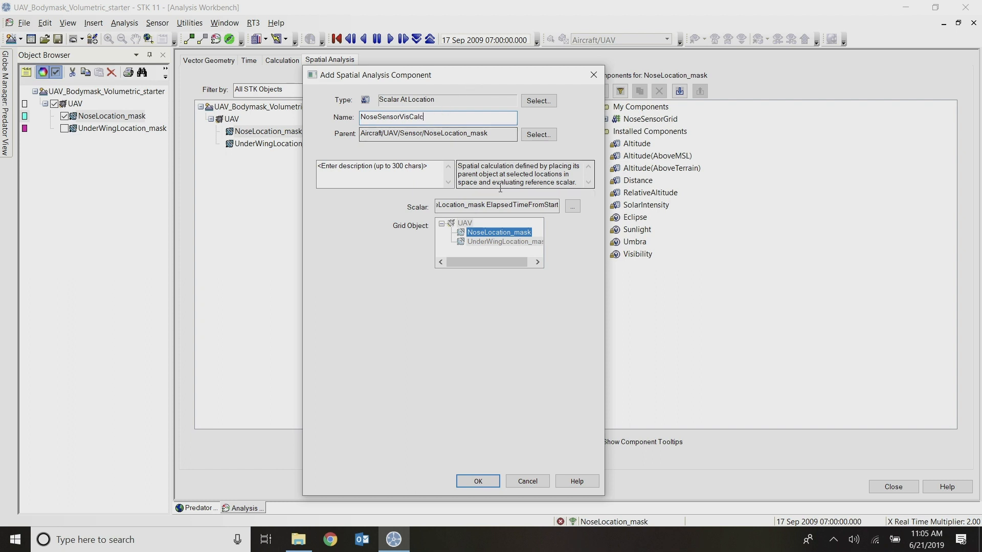
click(571, 206)
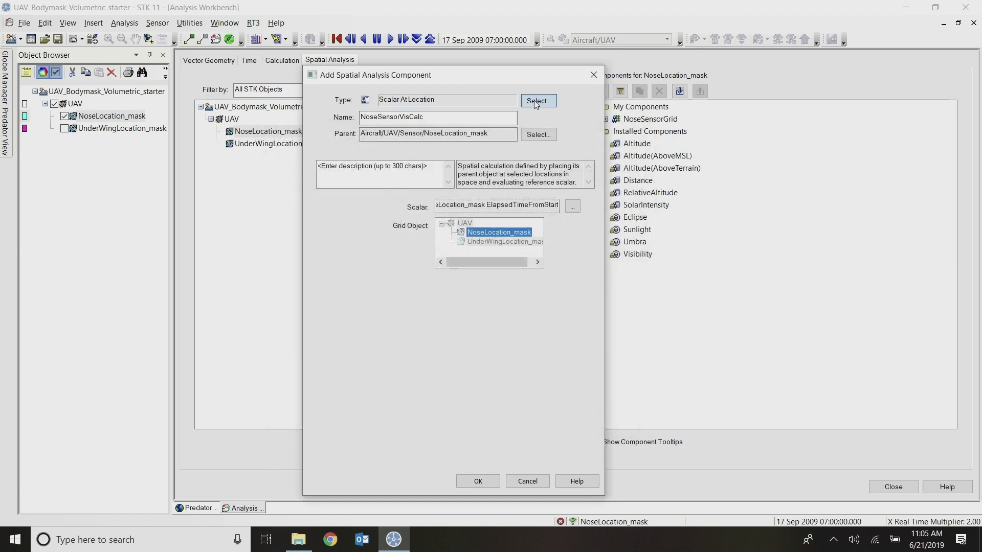
Set the type to Spatial Condition Satisfaction Metrics, keeping Visibility as the reference spatial condition
click(537, 101)
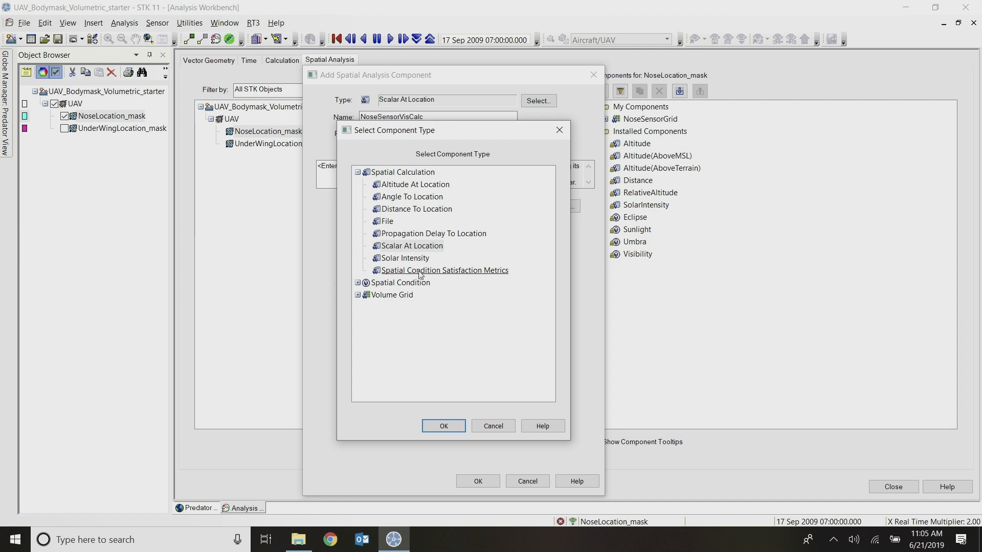
click(443, 270)
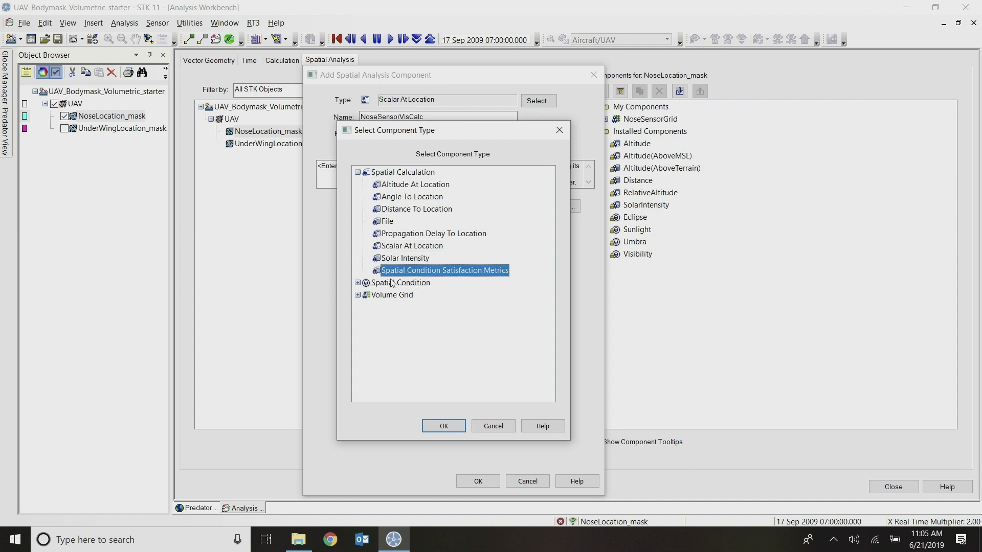
mouse_move(484, 278)
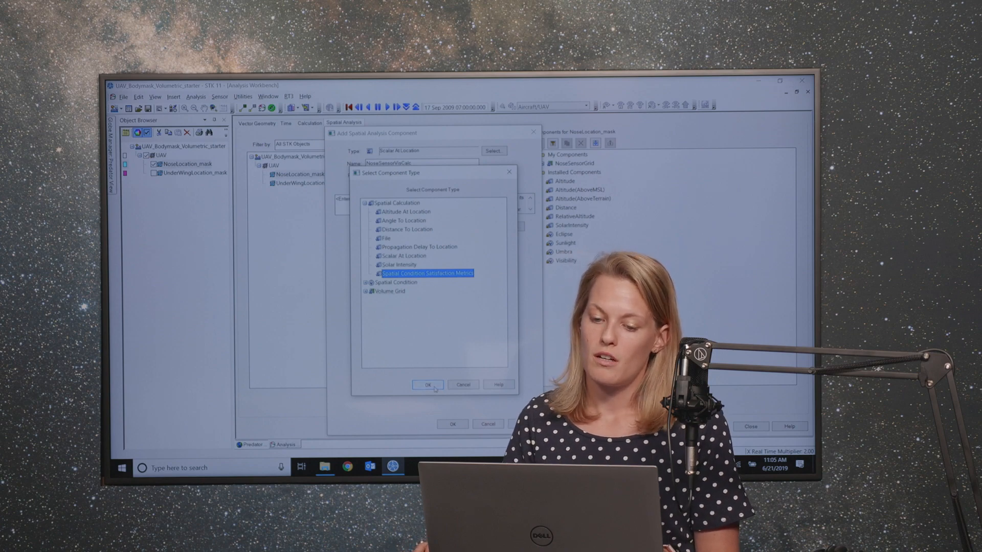
click(428, 385)
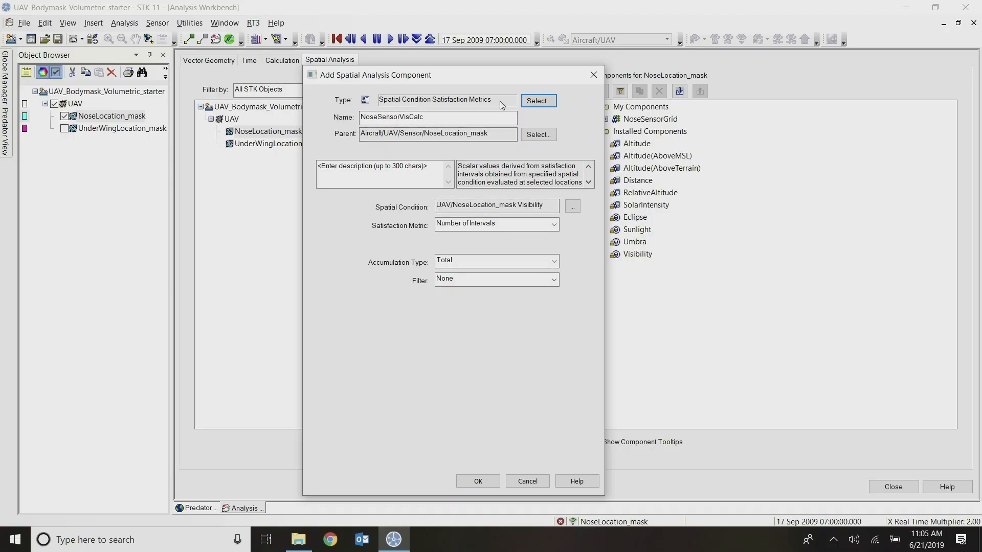
mouse_move(421, 217)
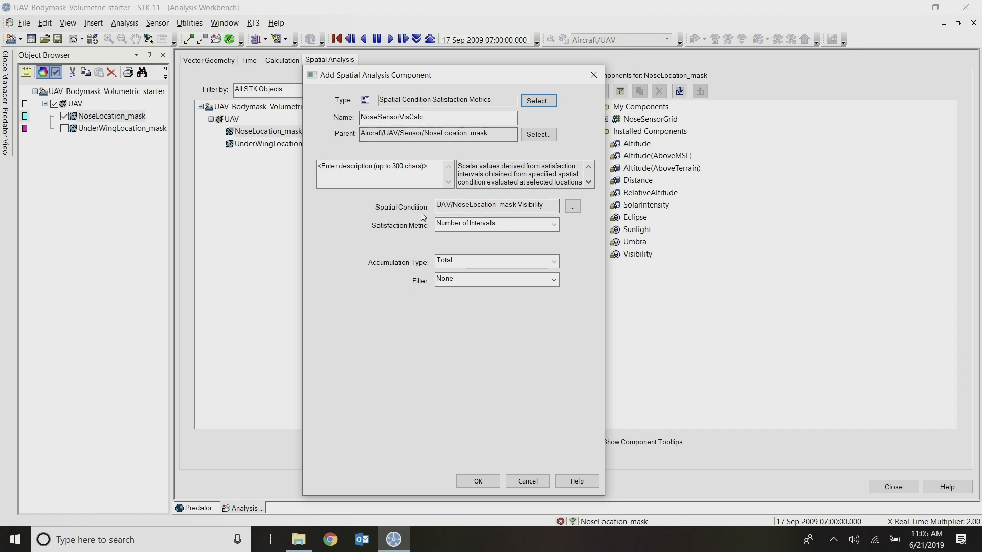
click(571, 205)
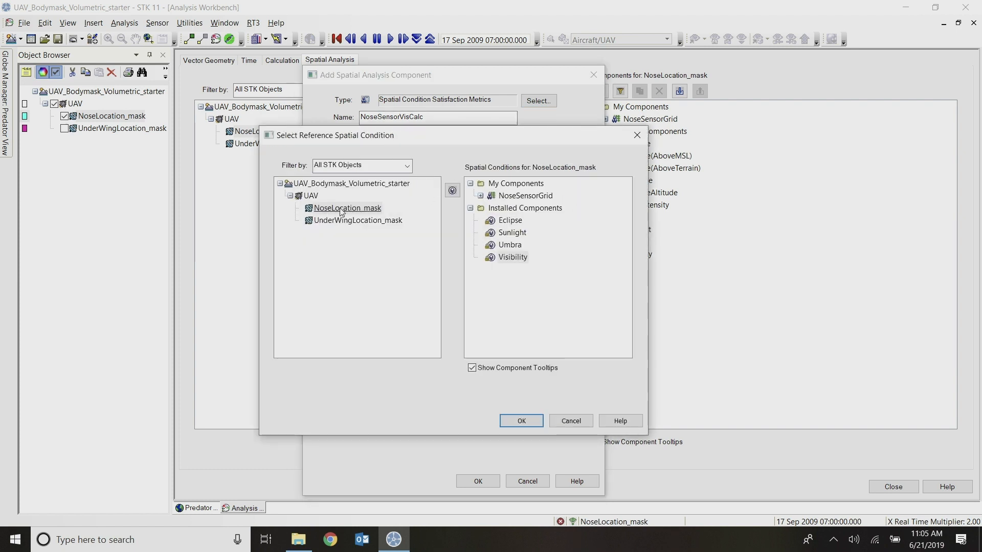
click(520, 420)
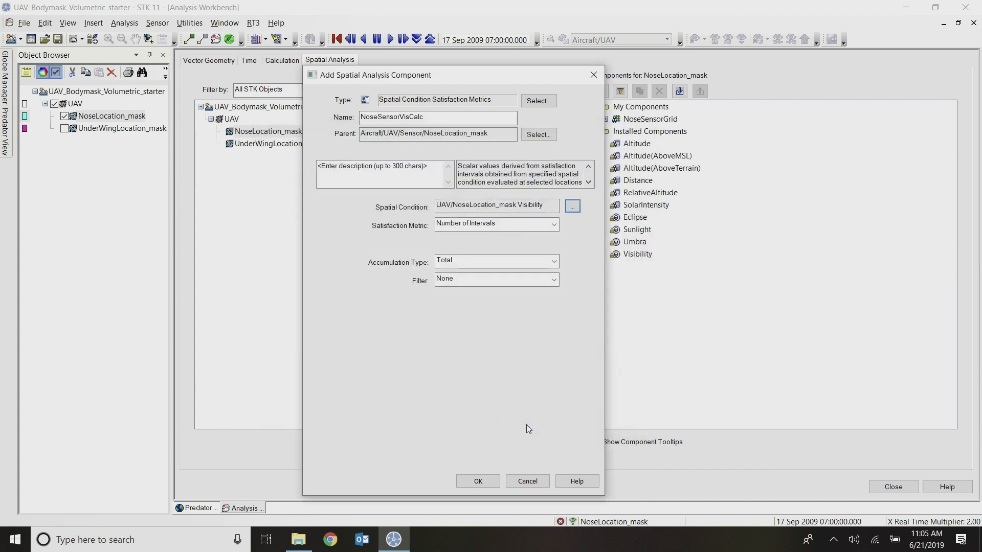
mouse_move(495, 224)
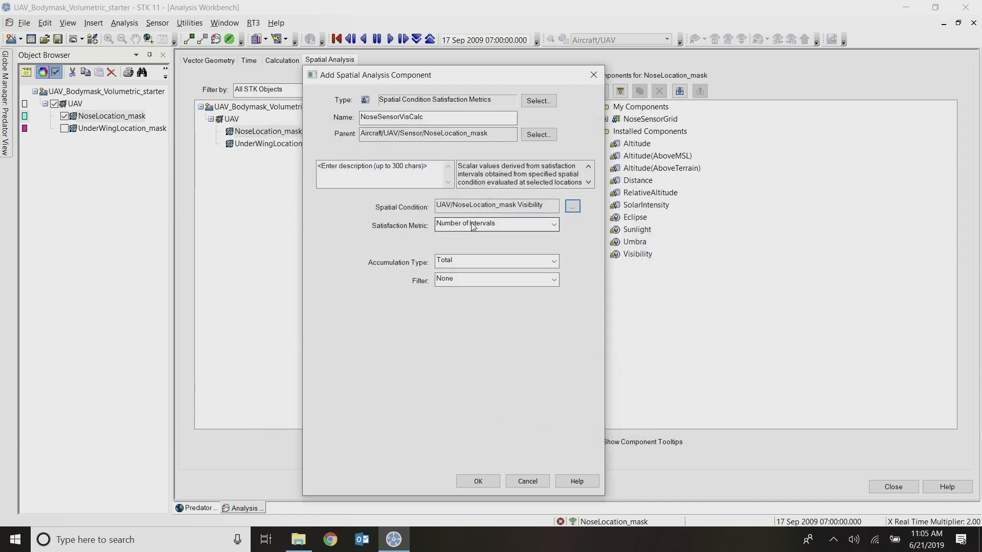
Keep Number of Intervals as the metric, accumulate at Current Time, and save NoseSensorVisCalc
click(551, 224)
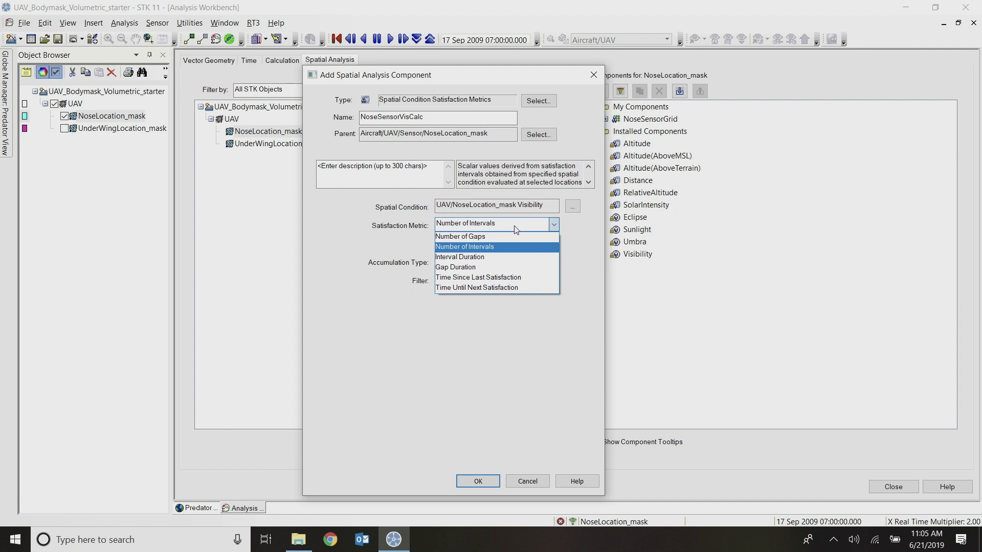
mouse_move(521, 252)
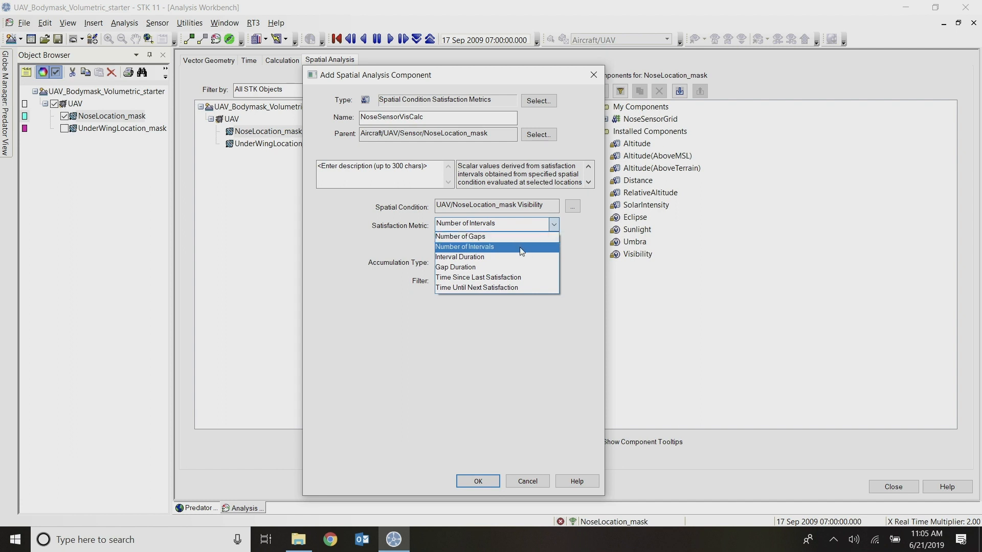
mouse_move(520, 267)
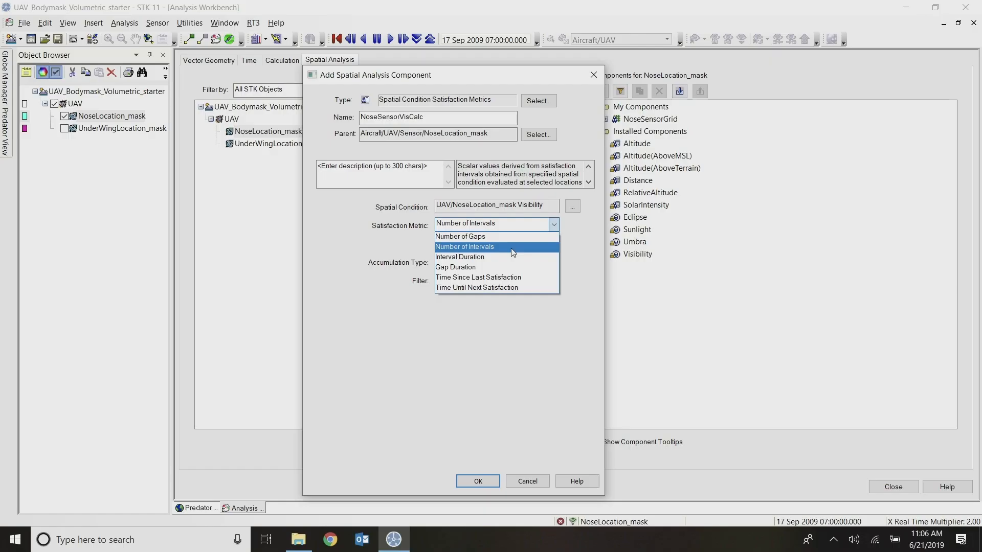
click(464, 247)
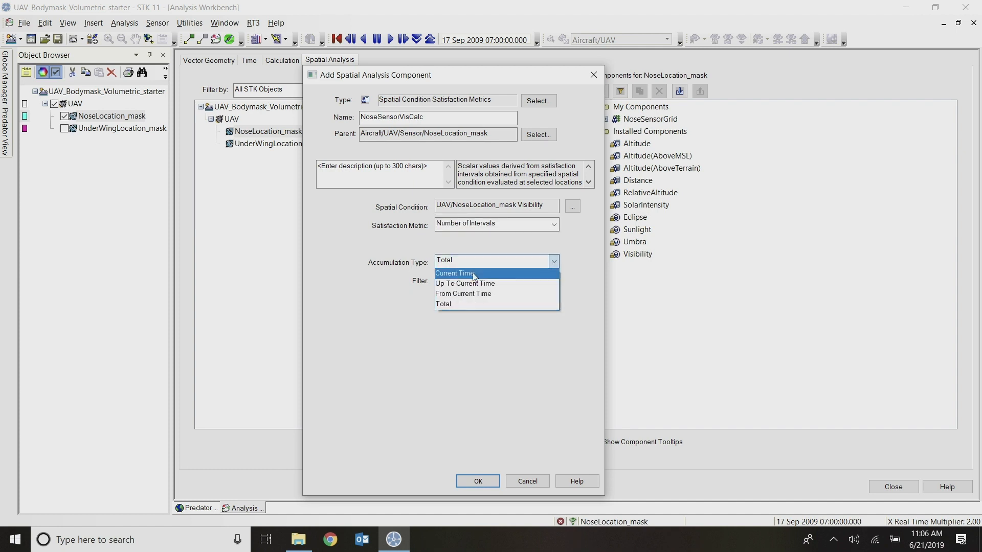
click(454, 274)
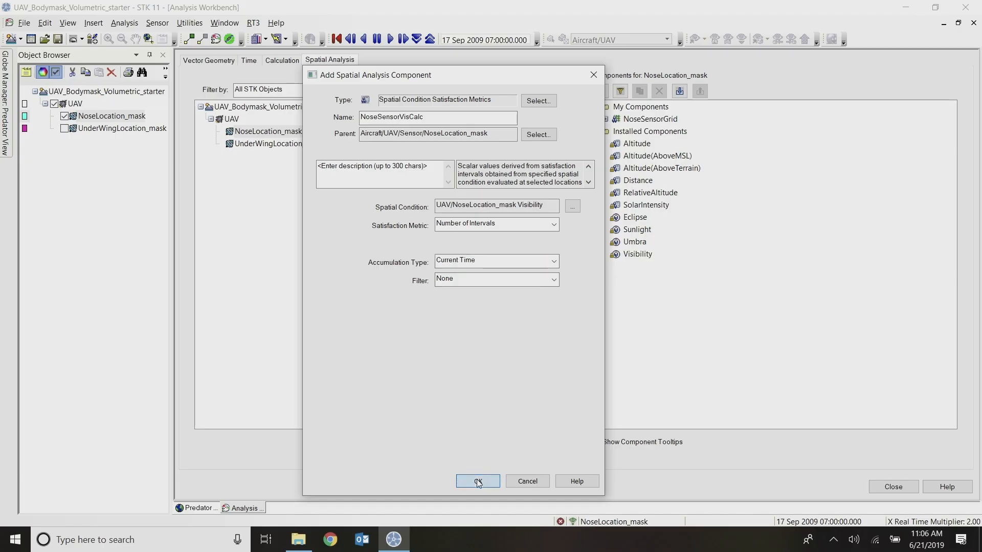
click(477, 481)
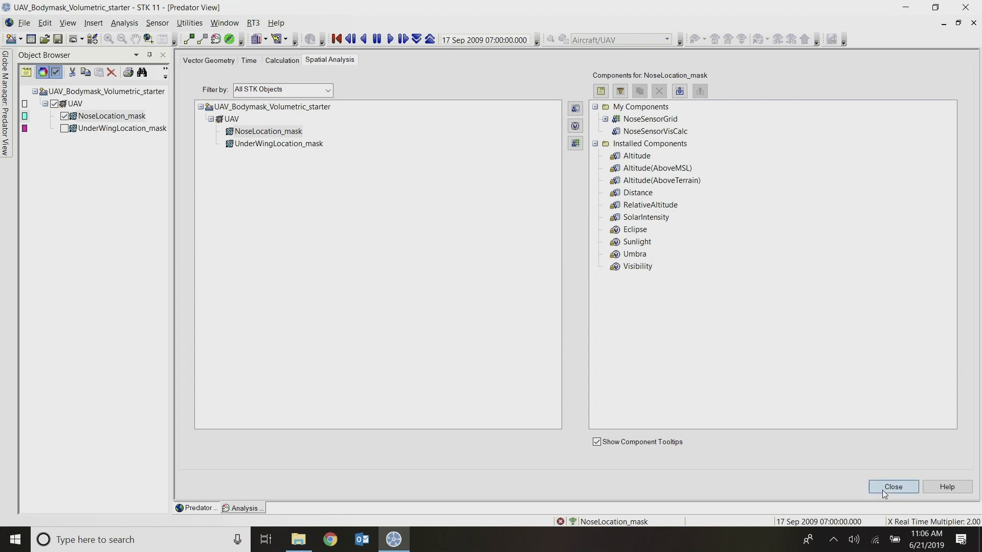
Close the Analysis Workbench and insert a Volumetric object with Define Properties
click(892, 487)
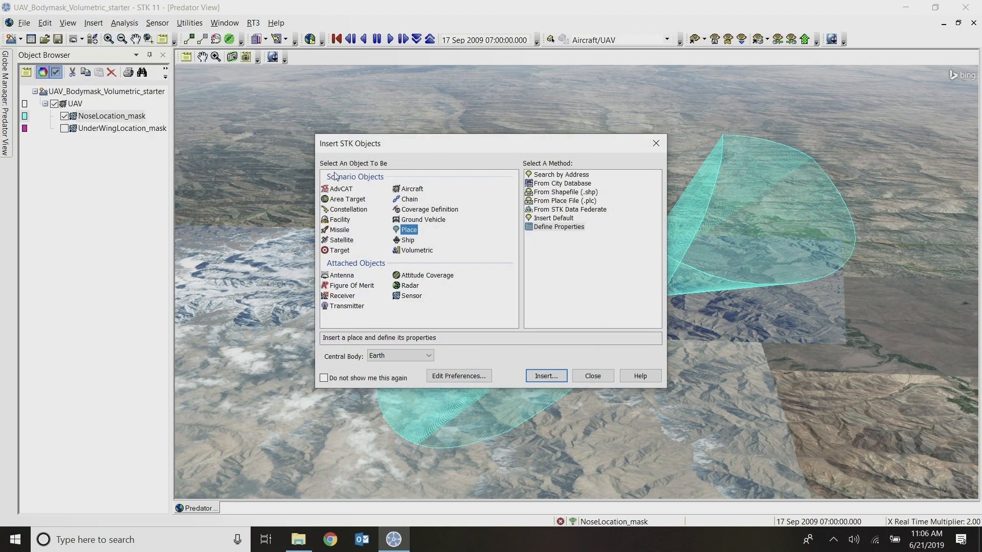
click(417, 250)
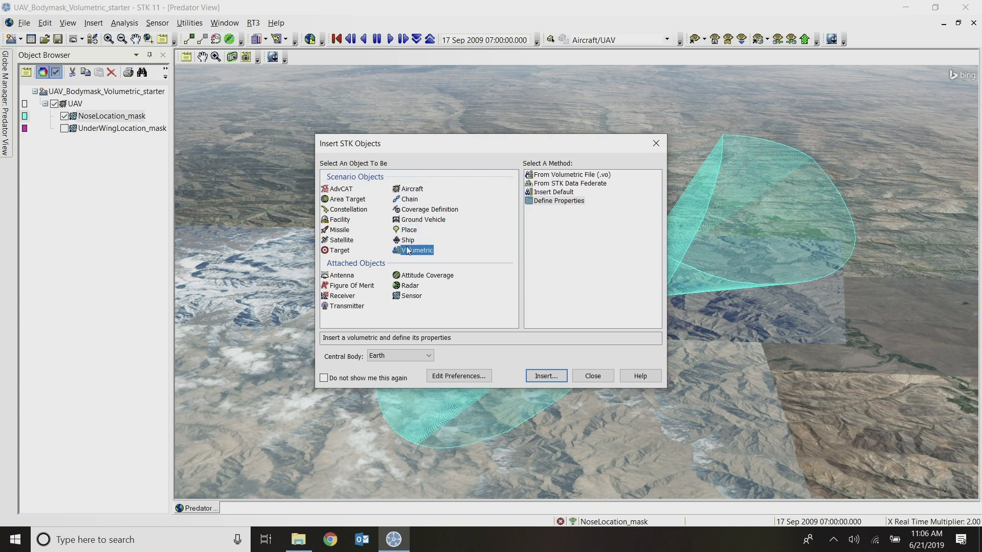
mouse_move(554, 201)
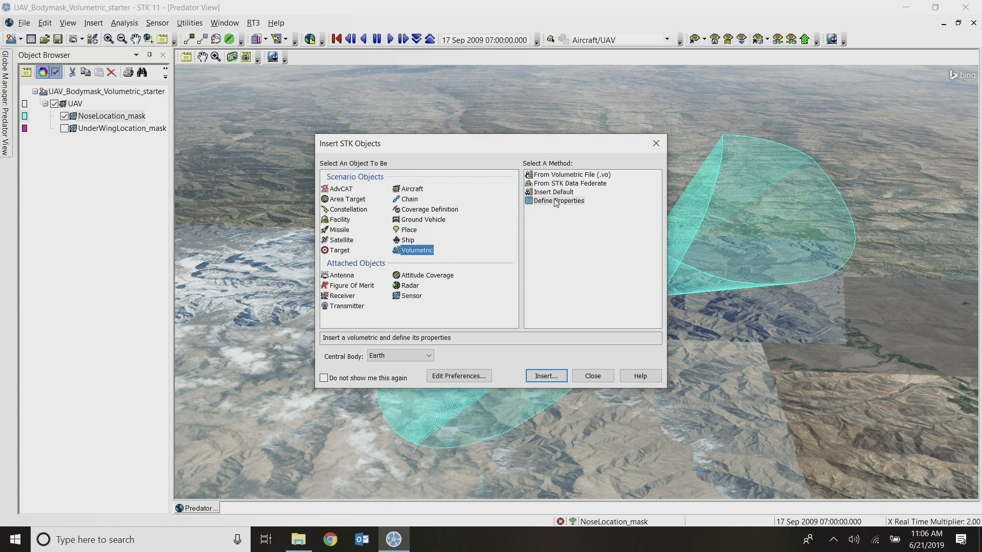
click(544, 376)
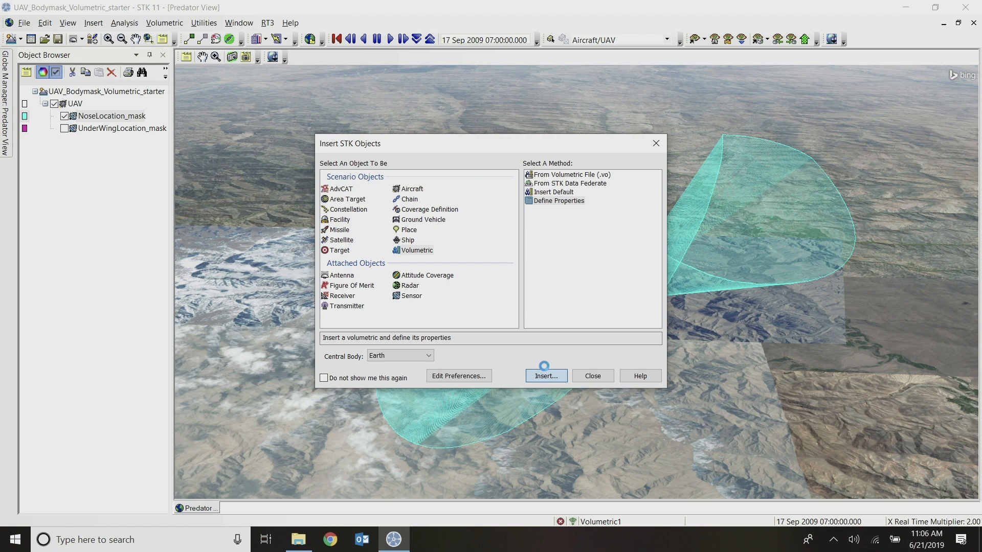
click(544, 375)
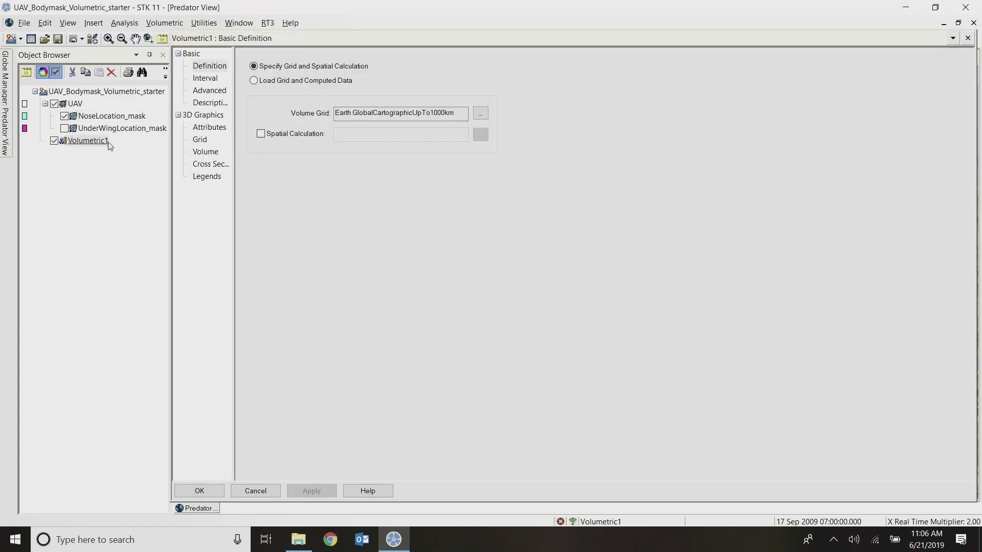
Select NoseSensorGrid under UAV/NoseLocation_mask as Volumetric1's volume grid and apply it
click(480, 113)
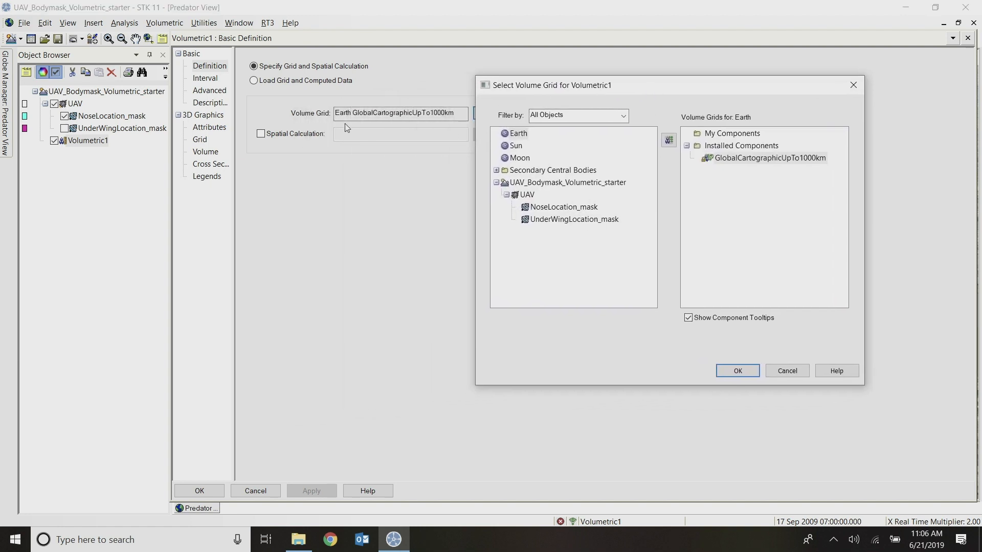
mouse_move(531, 201)
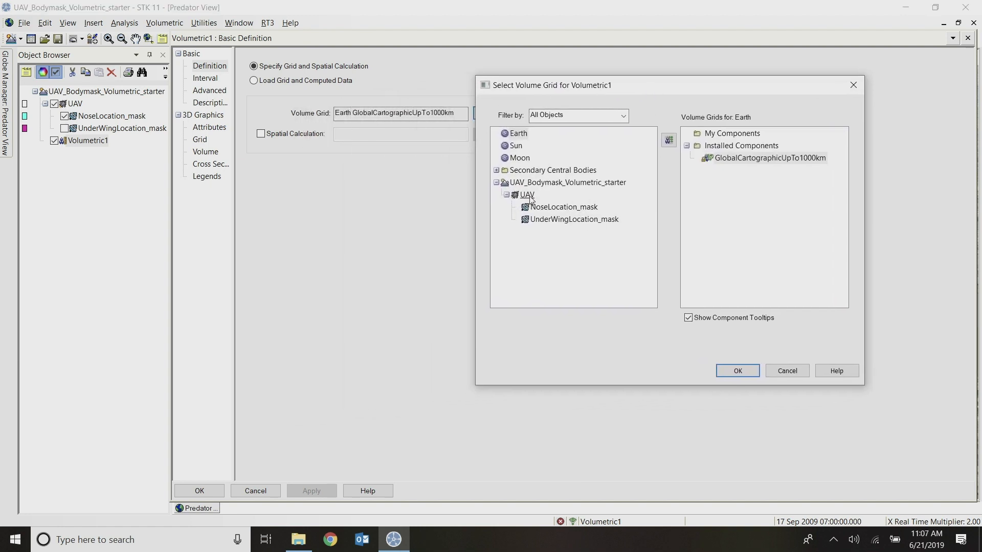
click(563, 207)
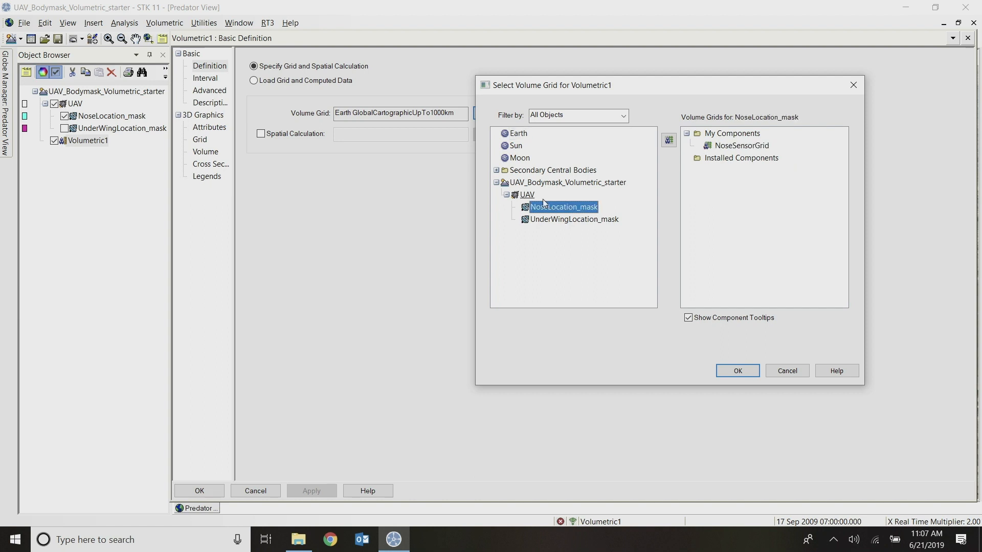
click(742, 145)
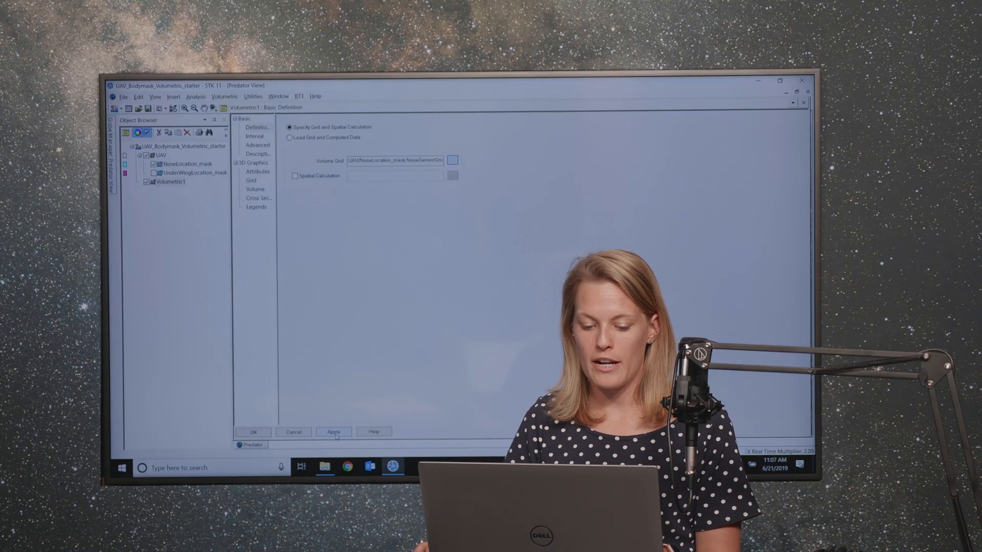
click(333, 432)
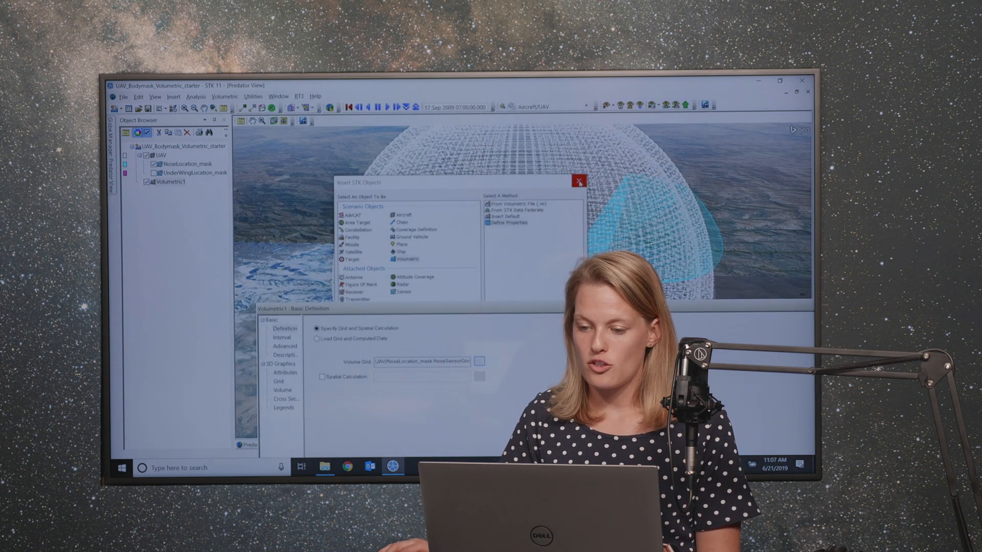
click(577, 181)
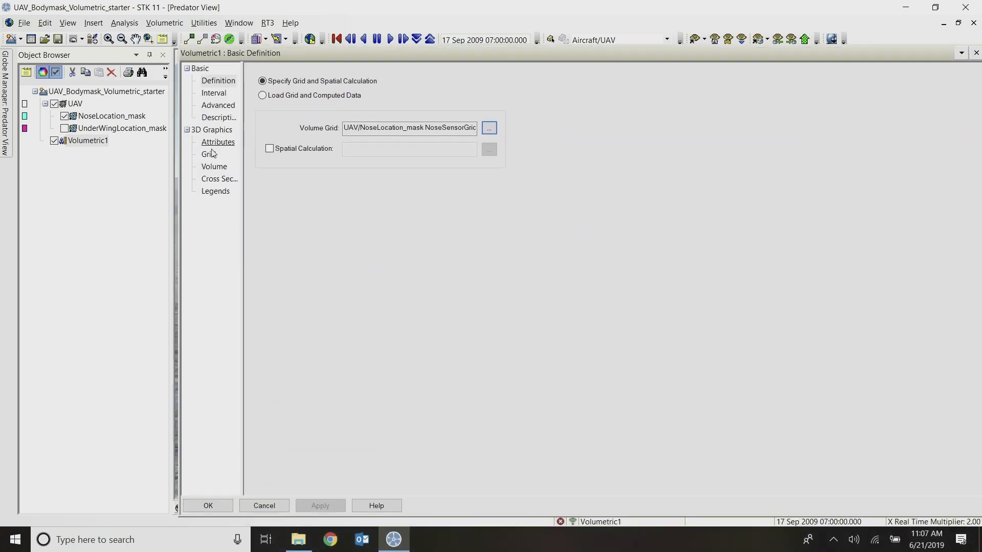
In 3D Graphics Grid, turn off grid lines, set point size 2, and apply
click(209, 155)
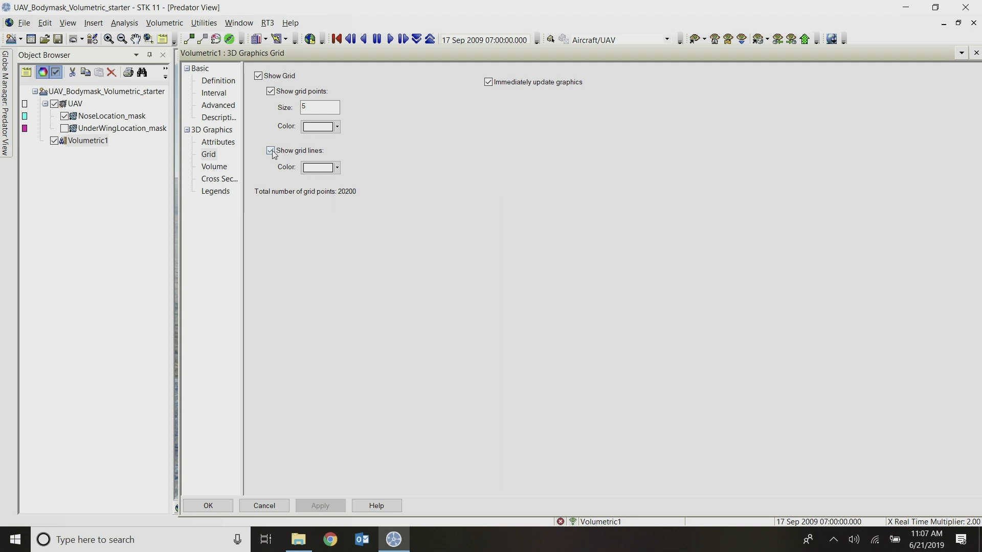
click(270, 151)
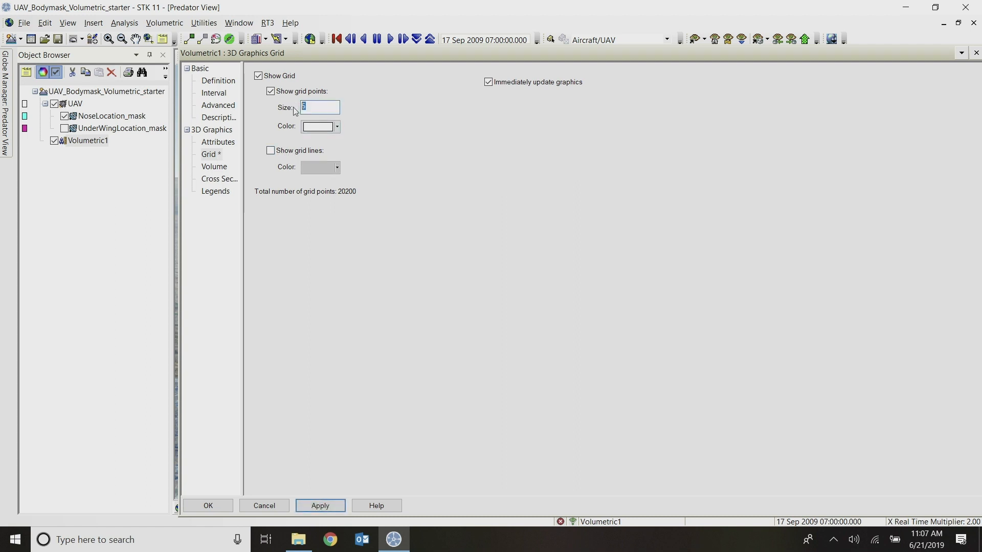
click(320, 505)
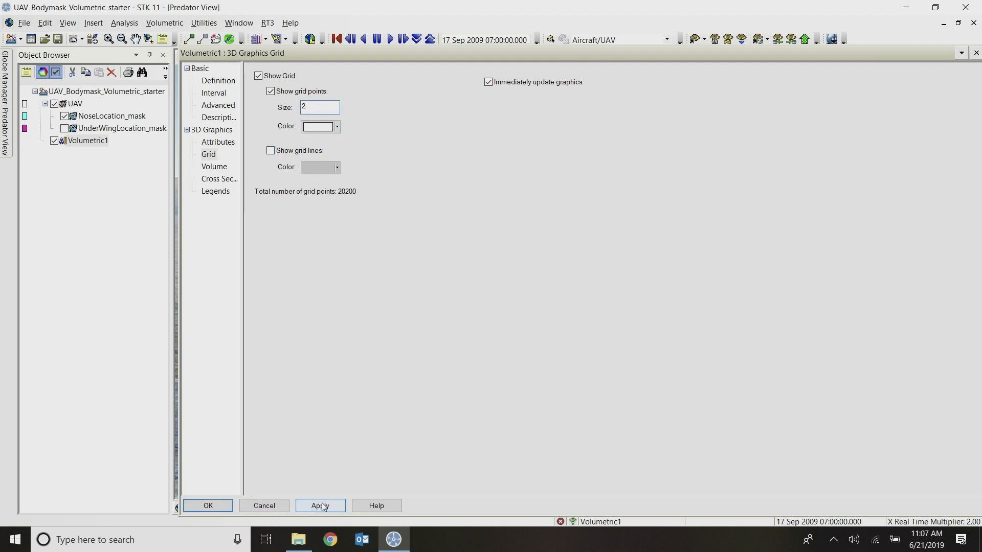
click(320, 505)
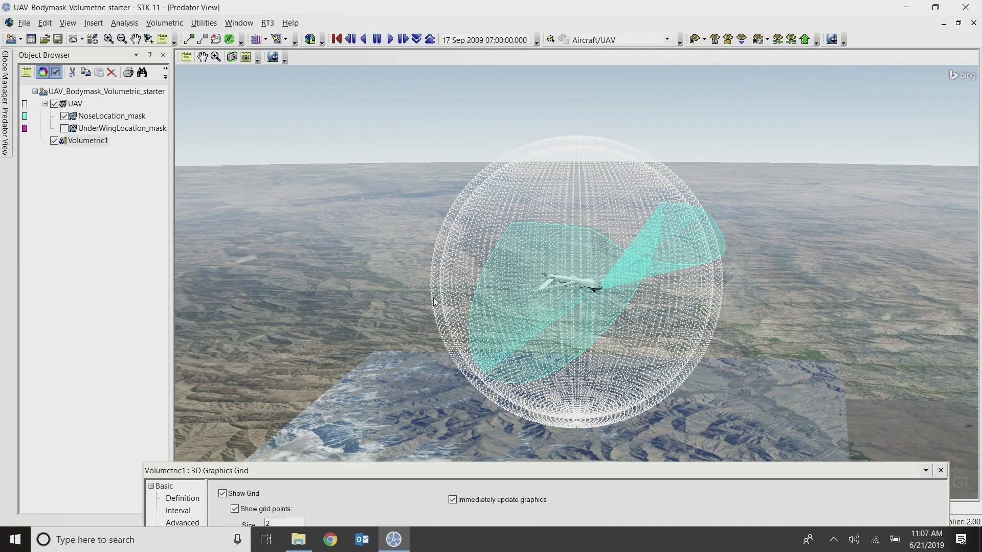
mouse_move(443, 294)
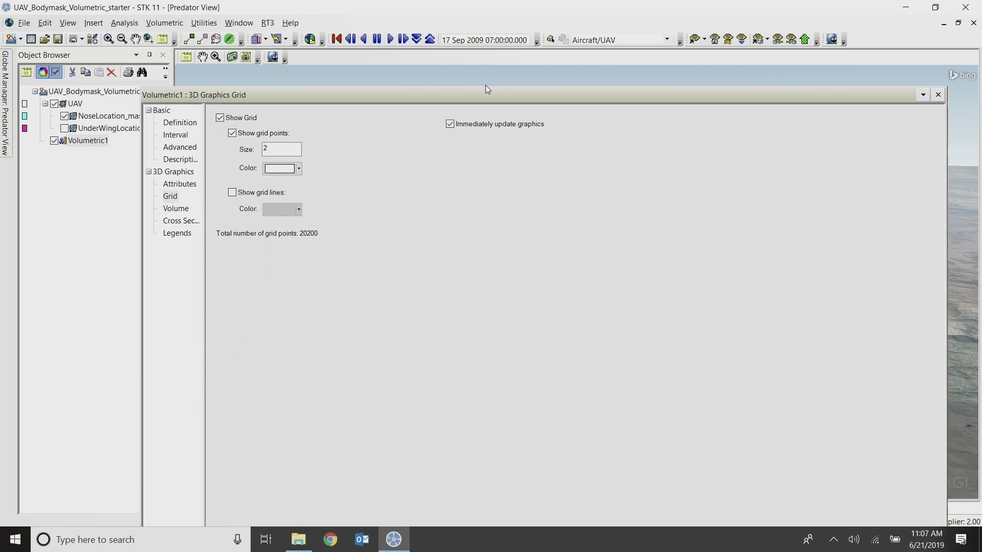
Close Volumetric1's properties and bring up its context menu in the Object Browser
click(937, 95)
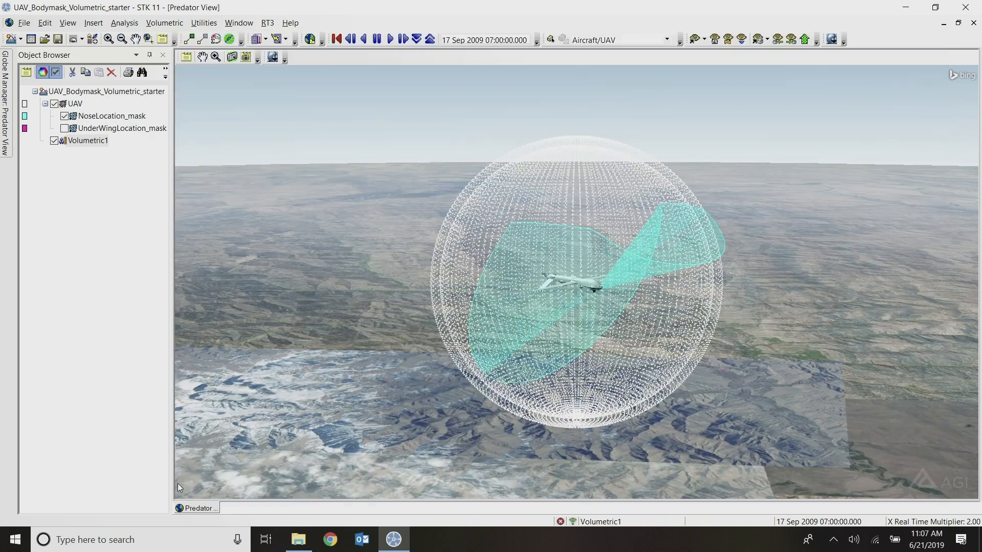
click(88, 140)
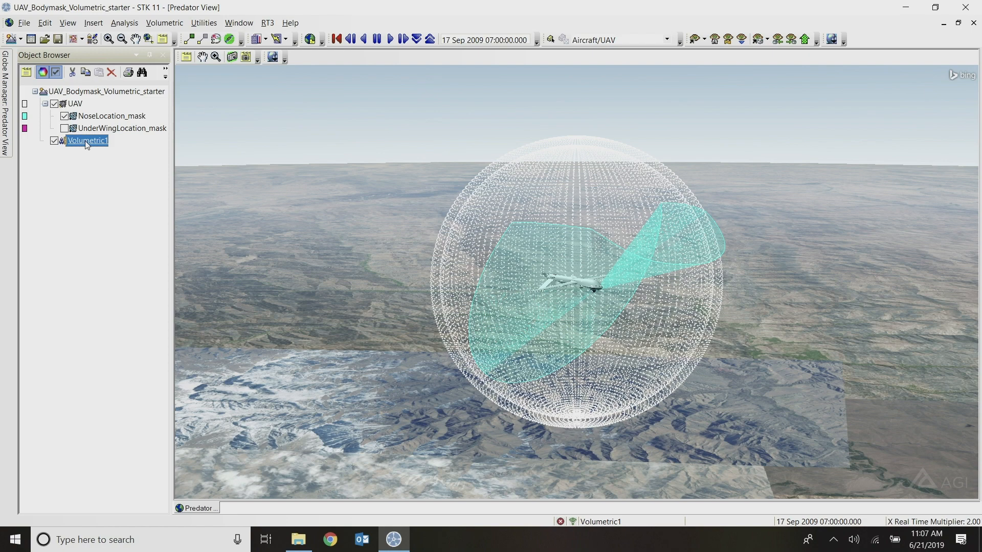
right_click(87, 141)
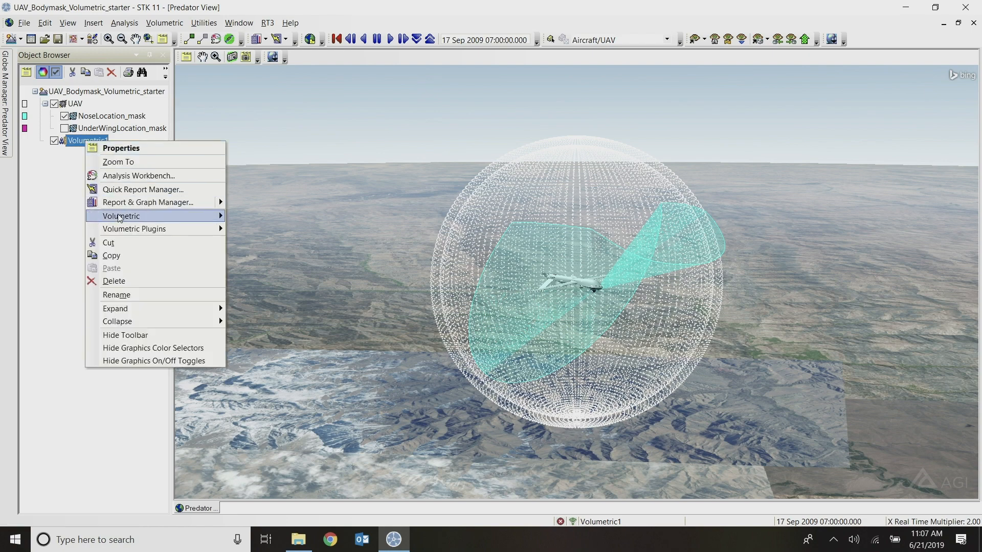